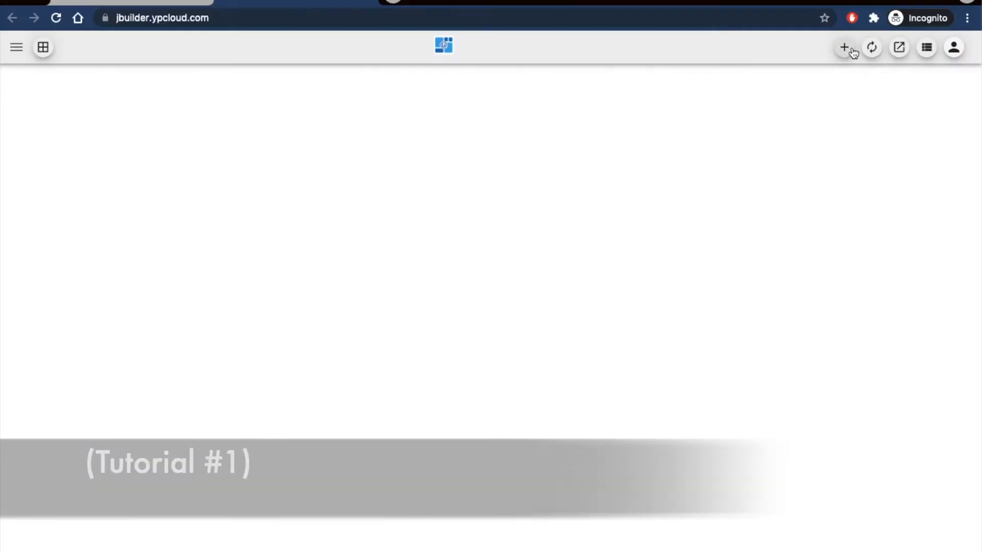
- Open Dock Builder from the jBuilder home, glance at an example jBoard, and return to the empty dock
{"action": "left_click", "coordinate": [844, 47]}
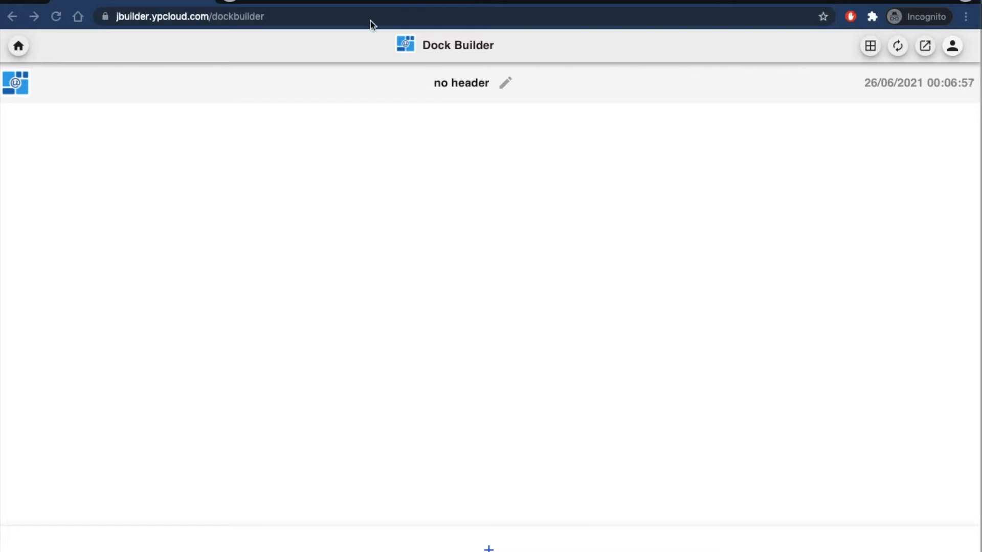
{"action": "mouse_move", "coordinate": [395, 25]}
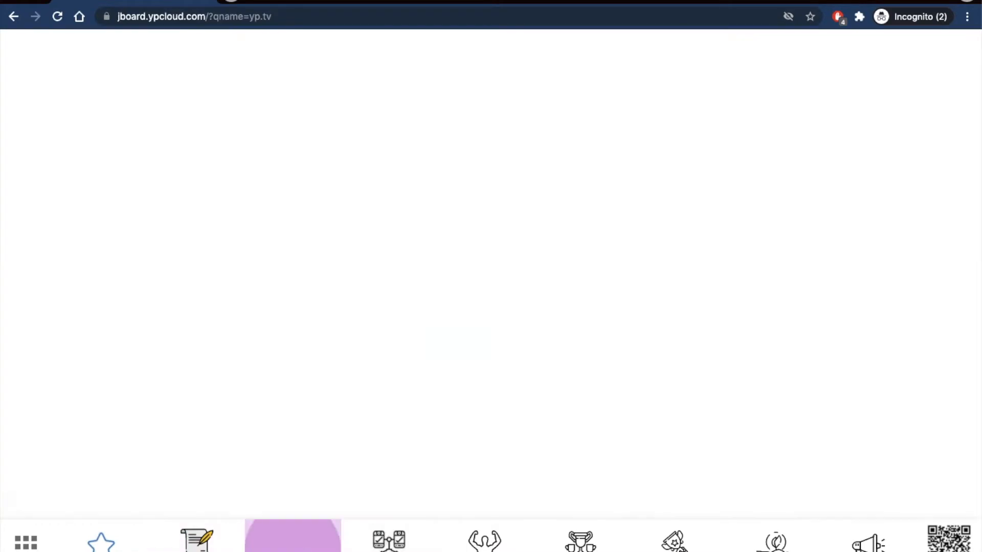
{"action": "left_click", "coordinate": [770, 541]}
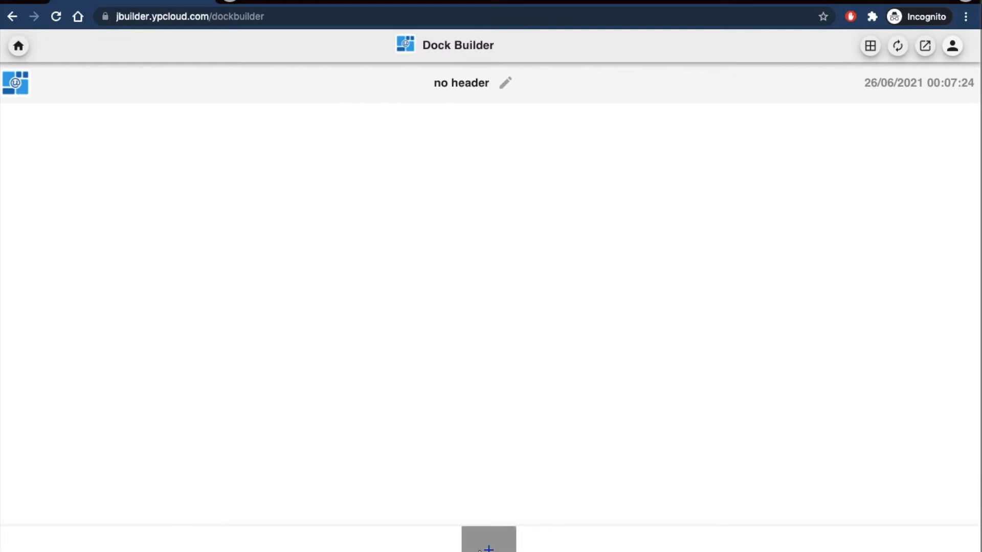
- Add a 'Home' dock item with flaticon 967848.png as its icon, plus an active icon
{"action": "left_click", "coordinate": [488, 540]}
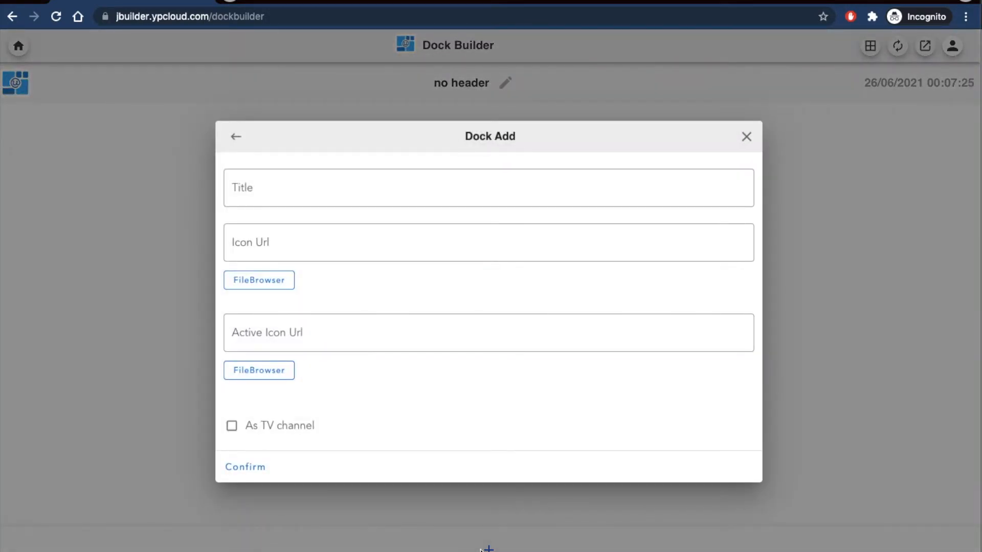
{"action": "left_click", "coordinate": [488, 188]}
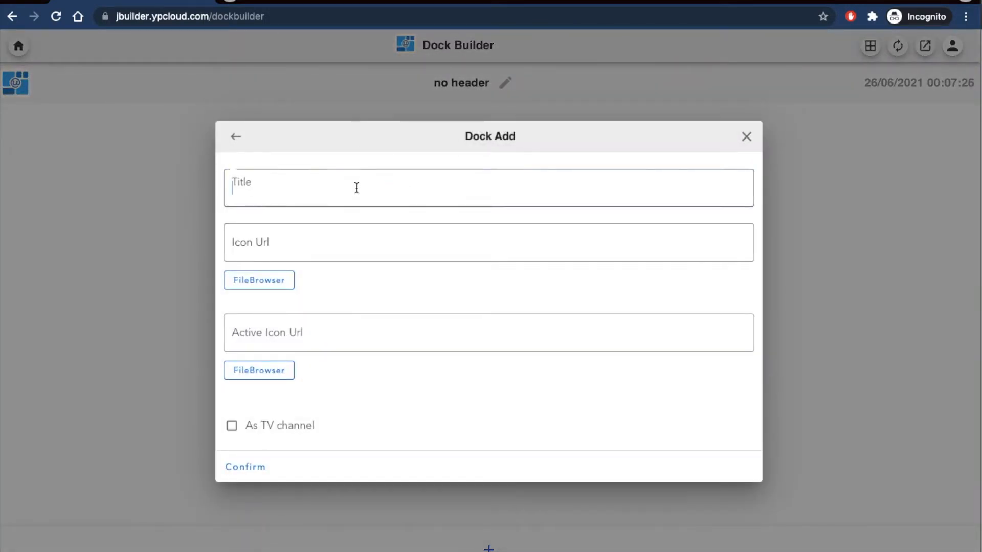
{"action": "type", "text": "Home"}
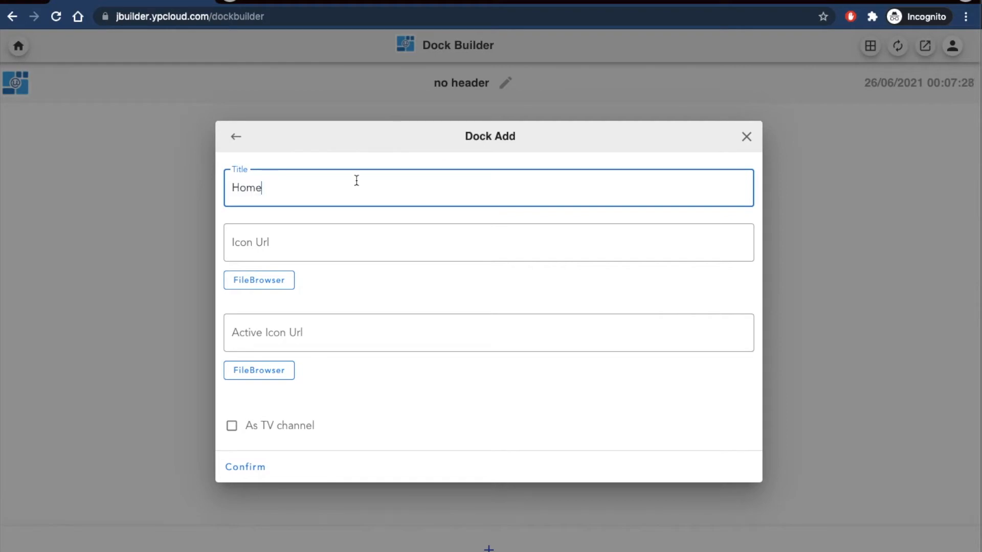
{"action": "left_click", "coordinate": [488, 242]}
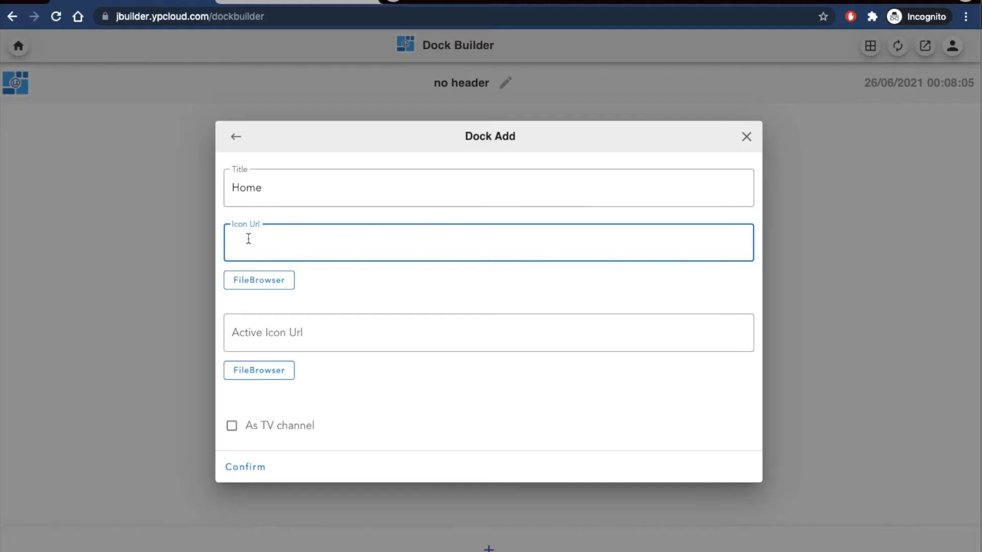
{"action": "type", "text": "https://image.flaticon.com/icons/png/512/967/967848.png"}
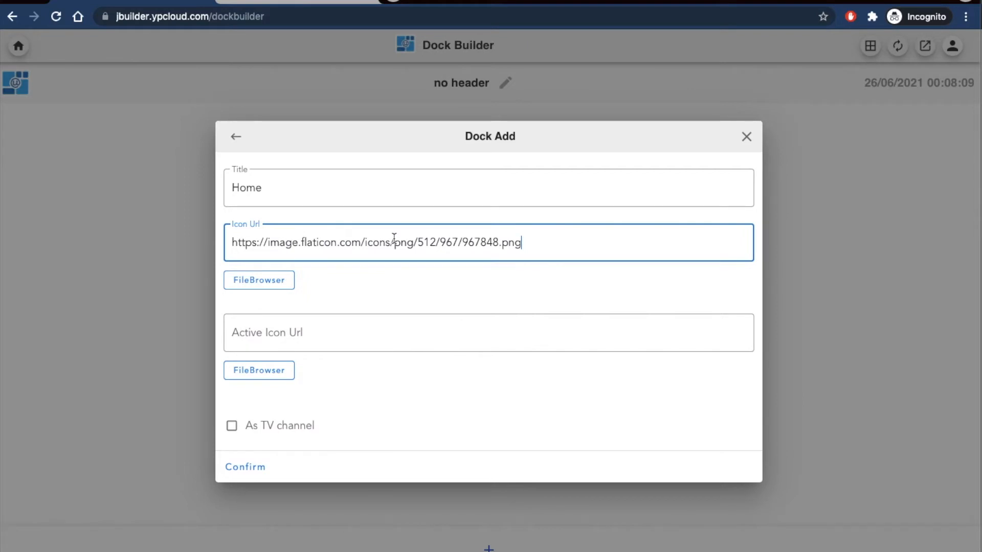
{"action": "left_click", "coordinate": [489, 333]}
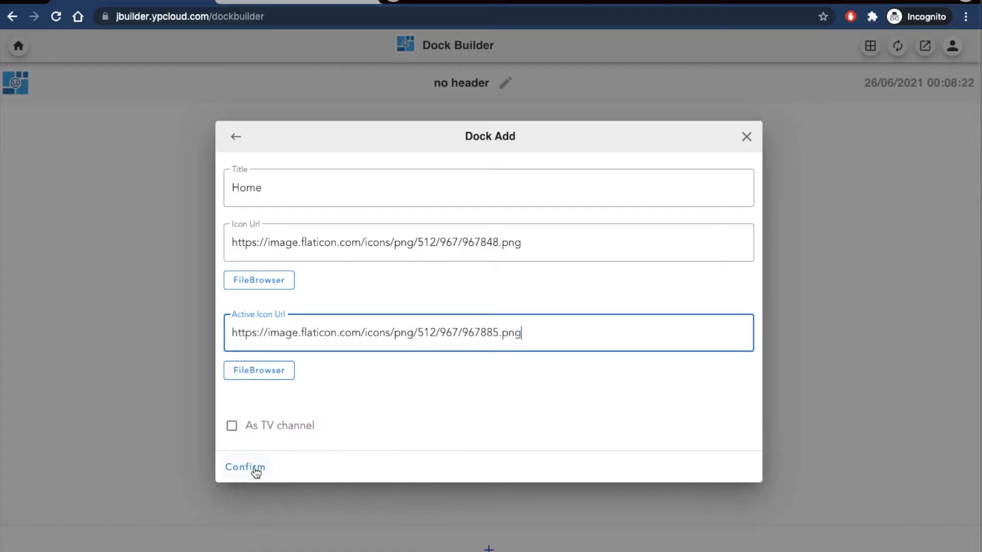
{"action": "left_click", "coordinate": [244, 466]}
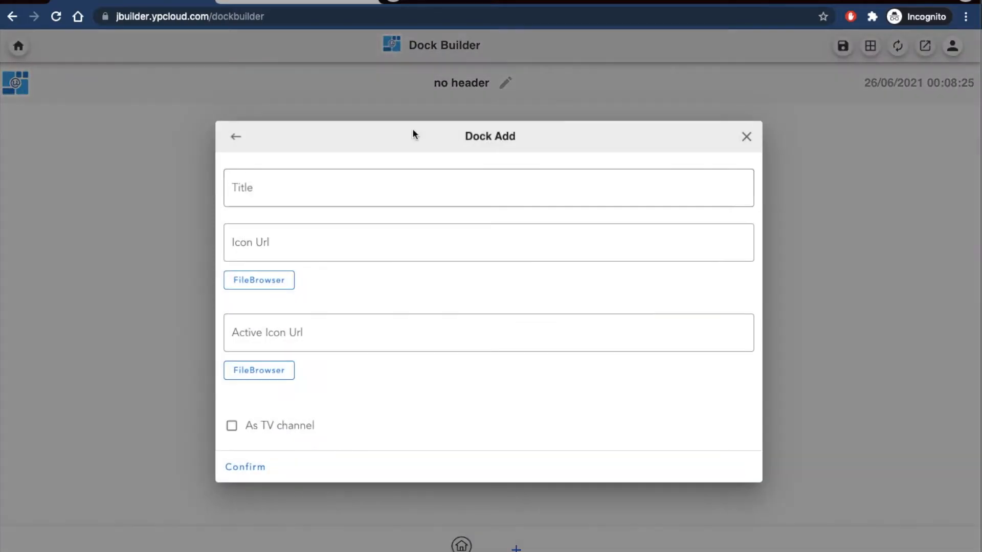
- Add a 'YP Movies' dock item with its own normal and active icon URLs
{"action": "type", "text": "YP Movies"}
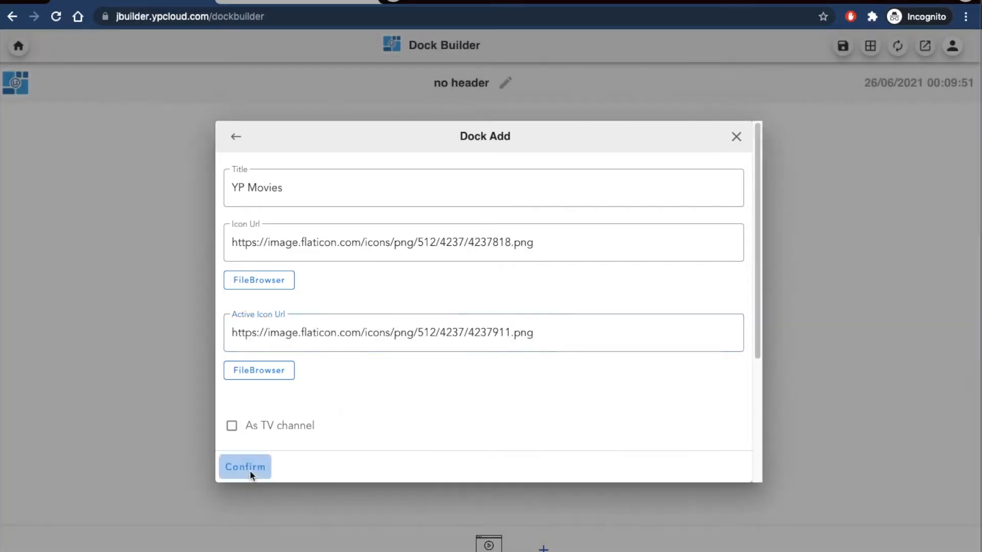
{"action": "left_click", "coordinate": [245, 467]}
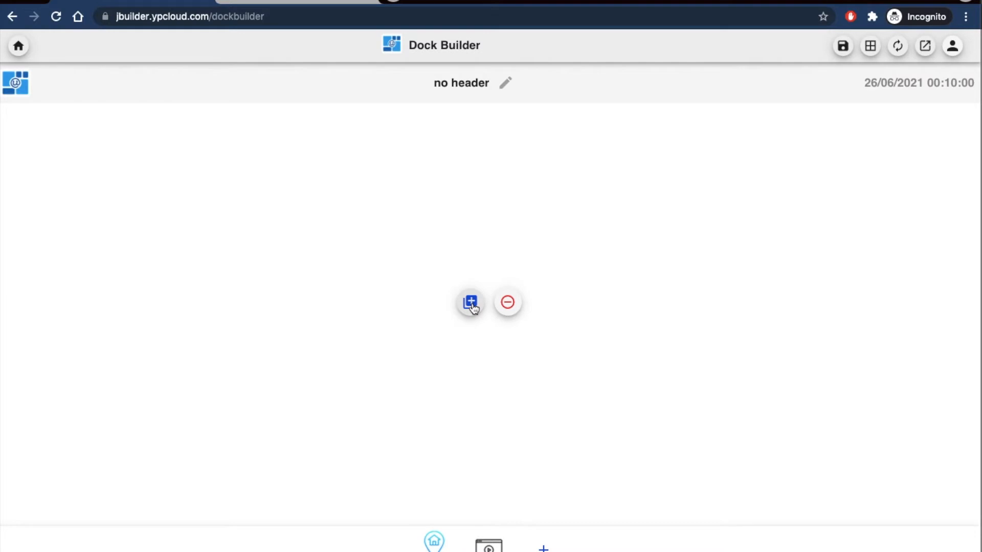
- Link the 'homepage' board from the Board List to the dock's Home page
{"action": "left_click", "coordinate": [469, 302]}
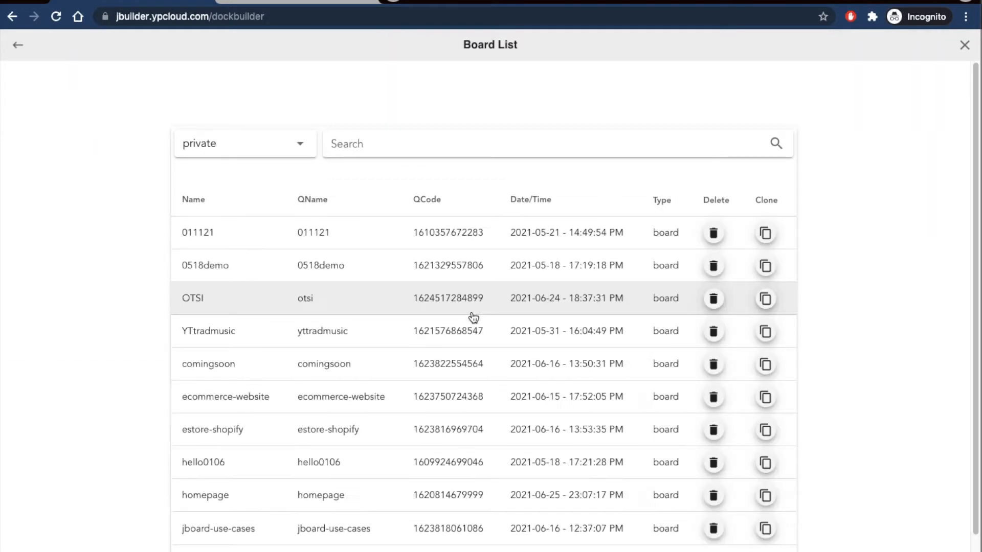
{"action": "mouse_move", "coordinate": [504, 508]}
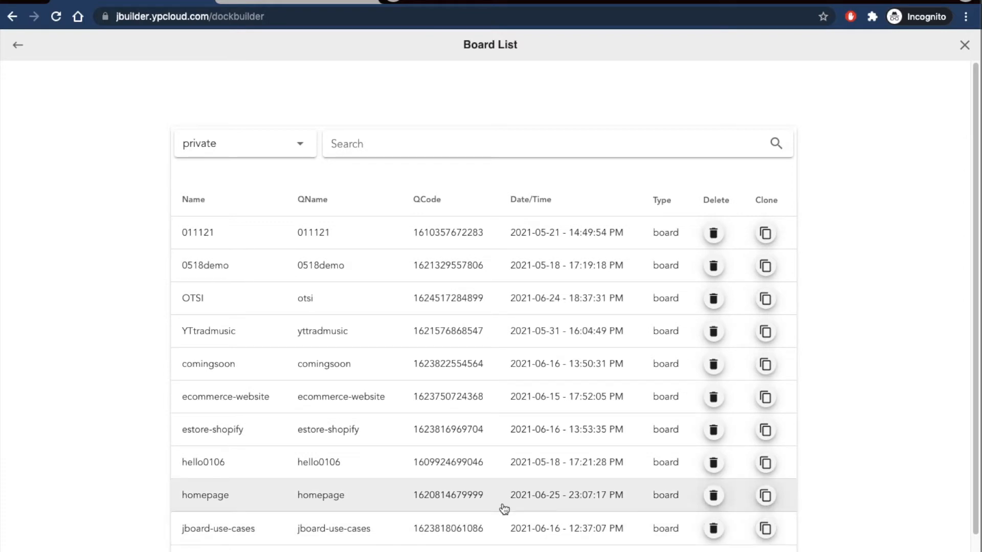
{"action": "left_click", "coordinate": [204, 495]}
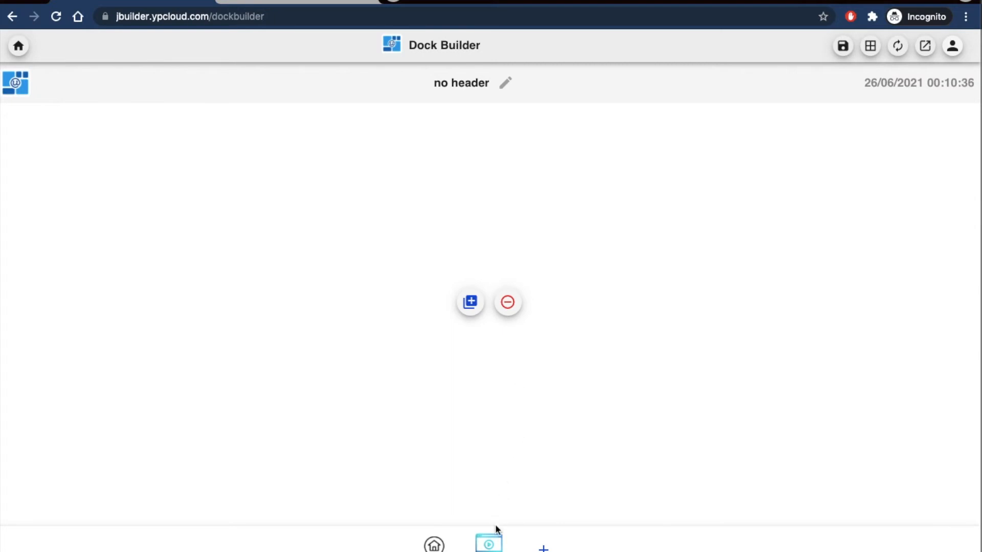
- Mark the YP Movies page as a TV channel and add a new channel
{"action": "left_click", "coordinate": [488, 541]}
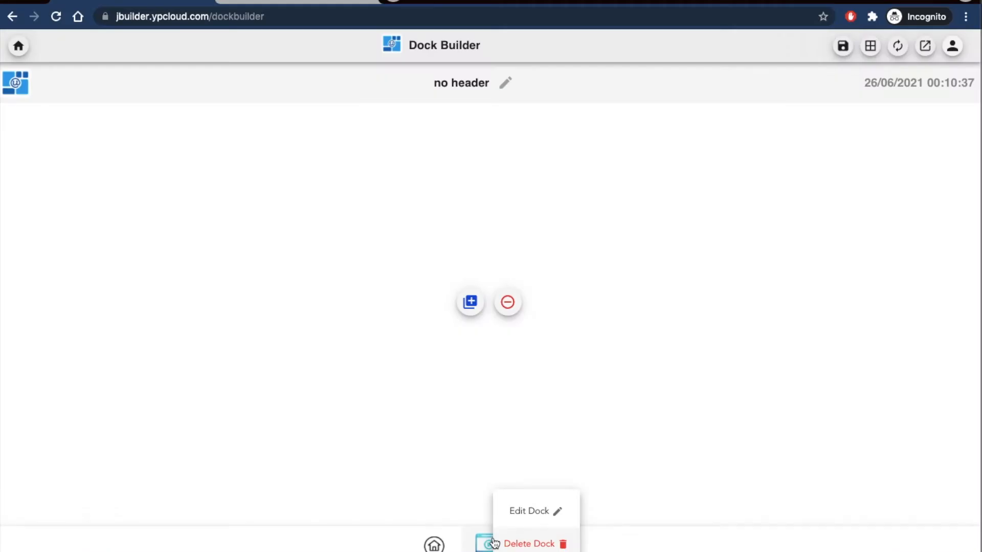
{"action": "left_click", "coordinate": [469, 303]}
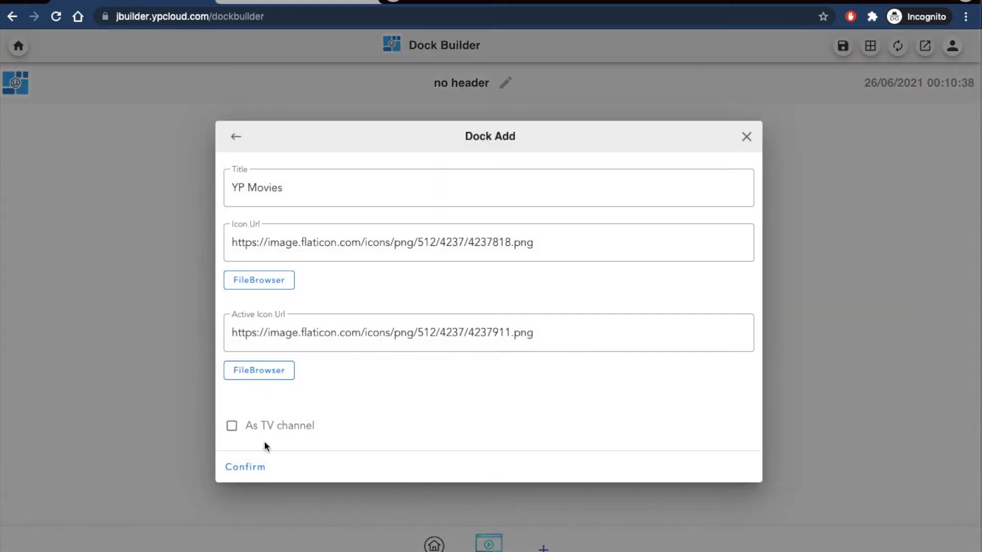
{"action": "left_click", "coordinate": [231, 425]}
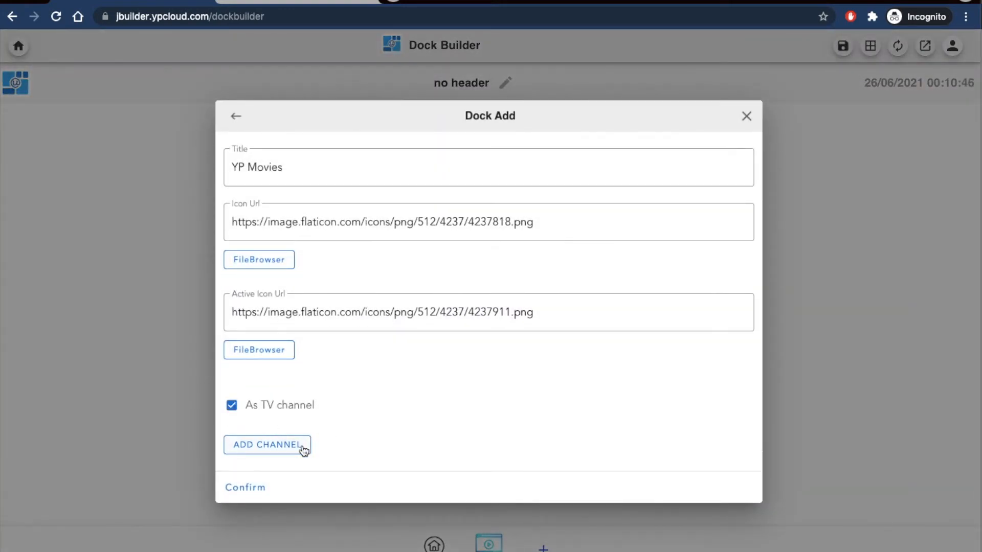
{"action": "left_click", "coordinate": [266, 444]}
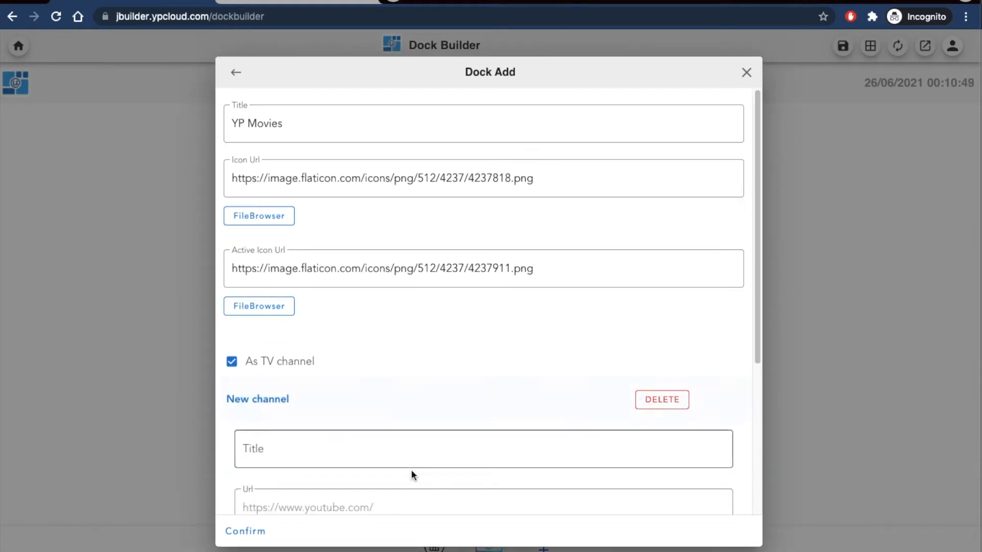
{"action": "scroll", "scroll_direction": "down", "scroll_amount": 3}
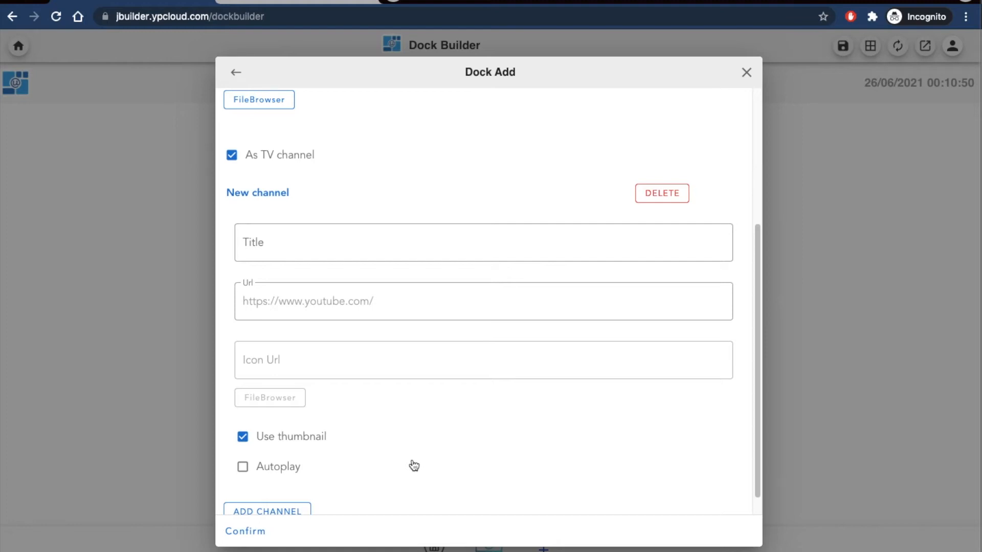
{"action": "scroll", "scroll_direction": "down", "scroll_amount": 3}
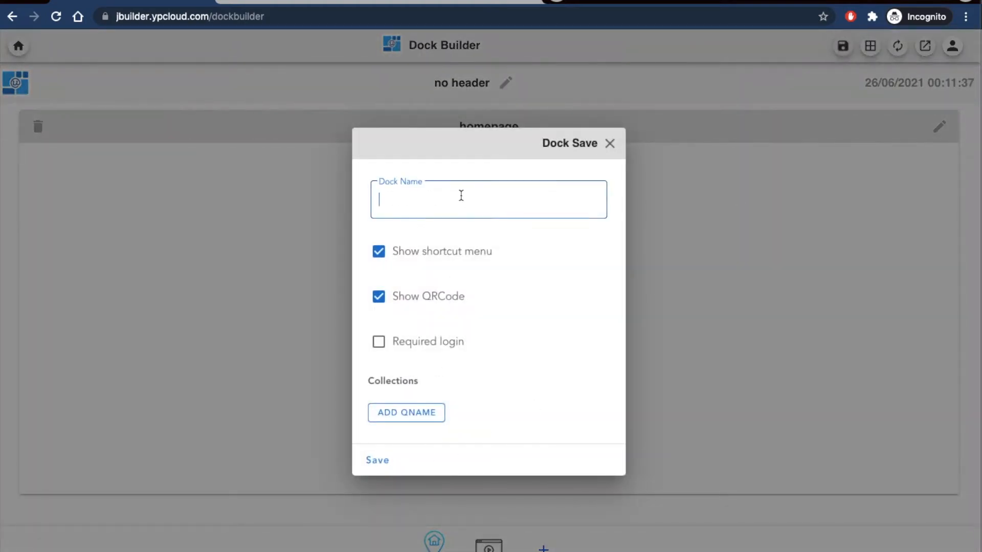
- Save the dock as 'yp_bulletin' and enter icon URL 4107095.png for a new page
{"action": "type", "text": "yp_bulletin"}
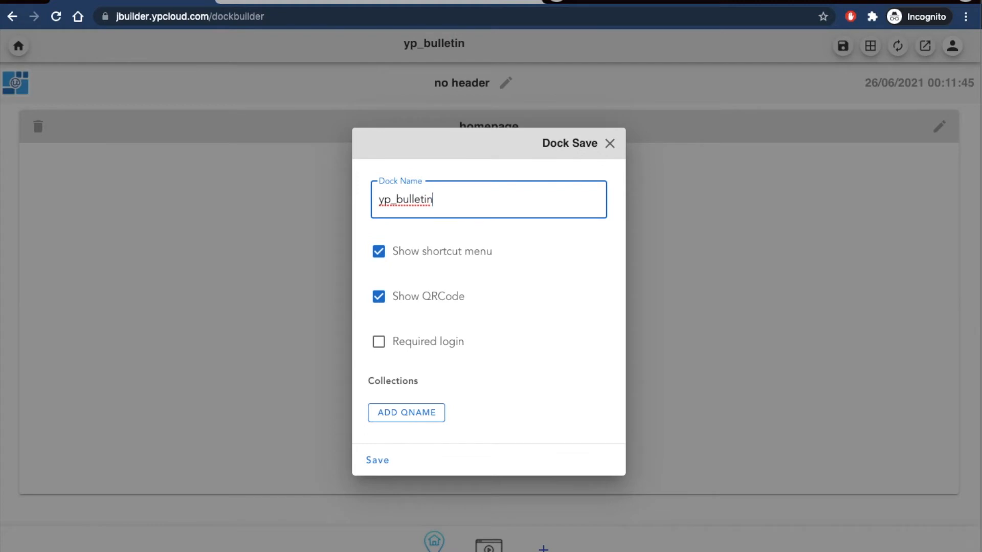
{"action": "left_click", "coordinate": [376, 461]}
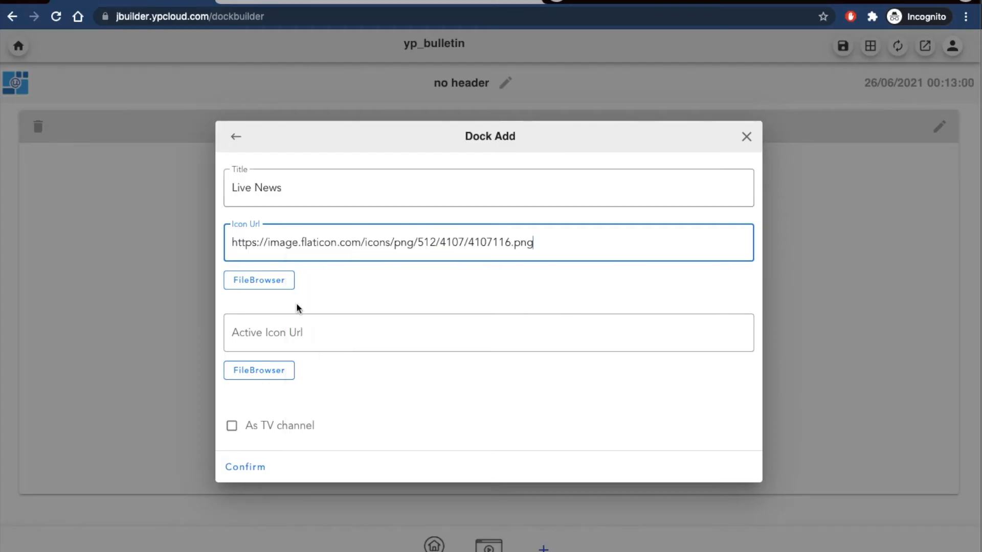
{"action": "type", "text": "https://image.flaticon.com/icons/png/512/4107/4107095.png"}
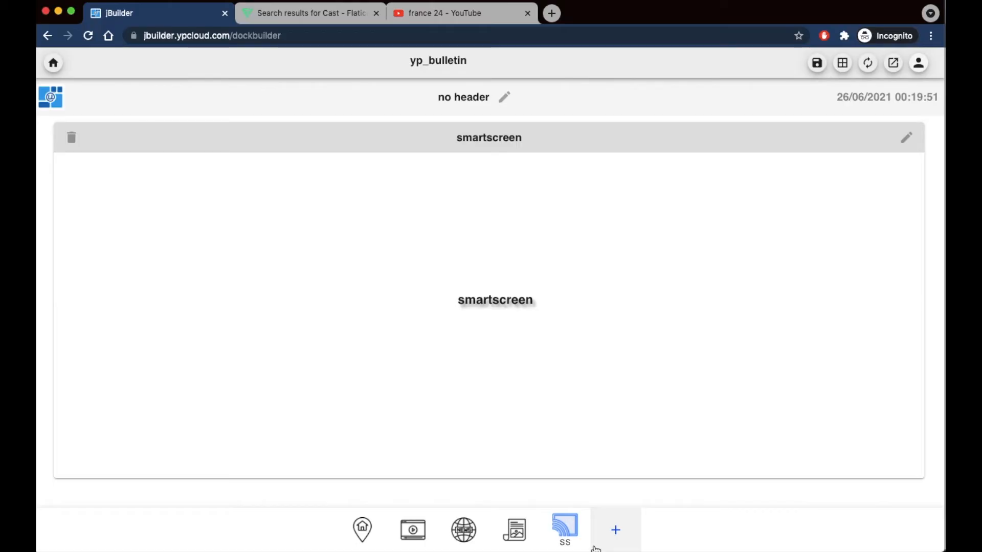
- Add an 'IOC' dock item using ioc_grey and ioc icons from the IconCenter folder
{"action": "left_click", "coordinate": [614, 530]}
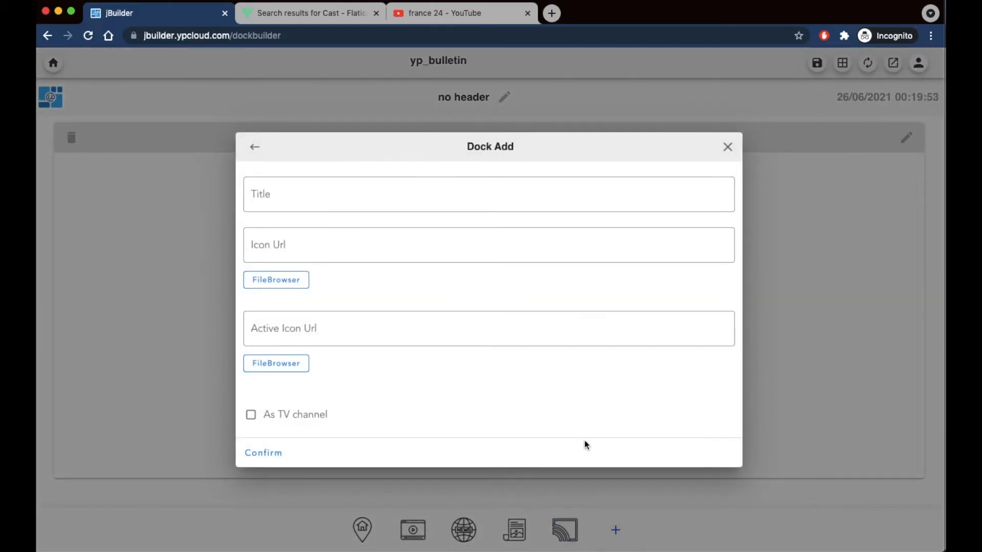
{"action": "type", "text": "IOC"}
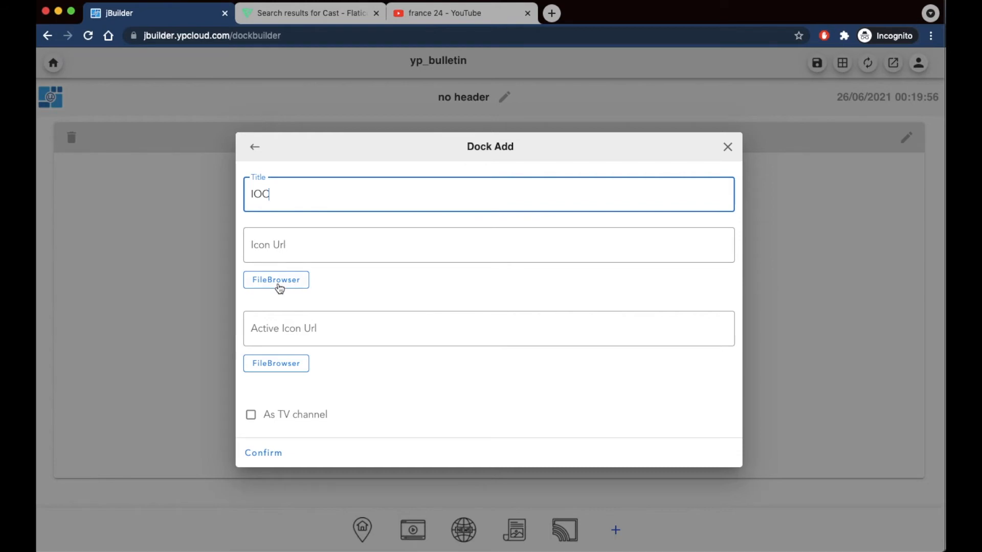
{"action": "left_click", "coordinate": [276, 280]}
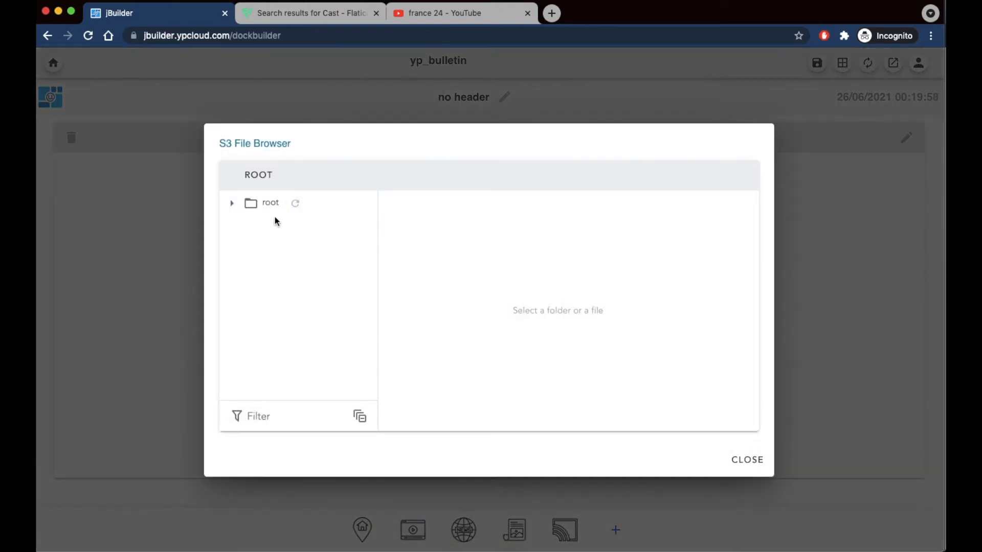
{"action": "left_click", "coordinate": [232, 203]}
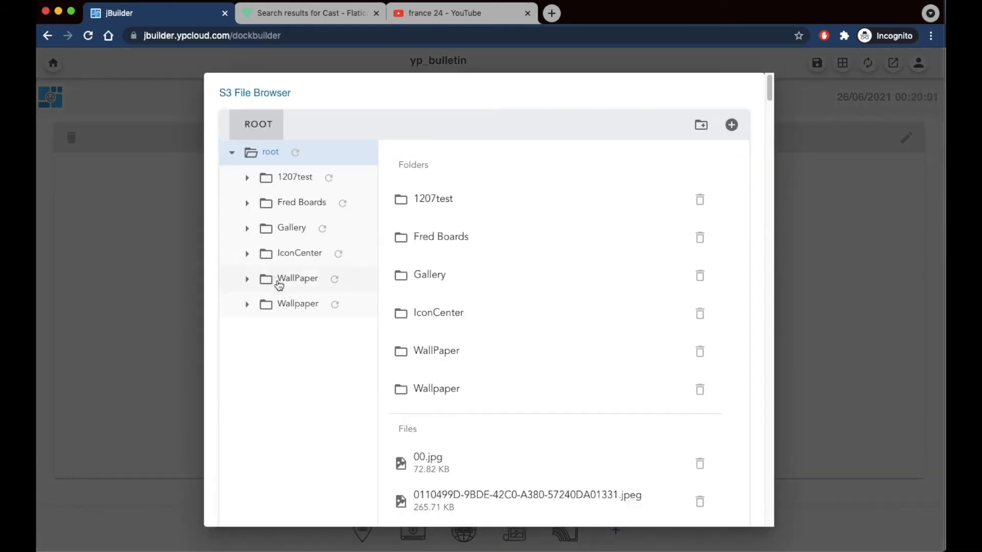
{"action": "left_click", "coordinate": [299, 252]}
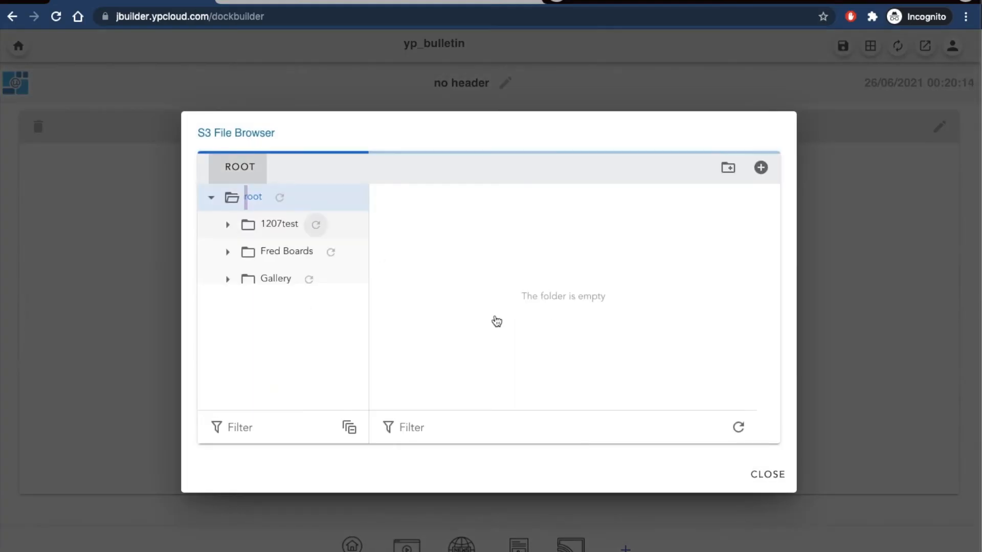
{"action": "left_click", "coordinate": [767, 474]}
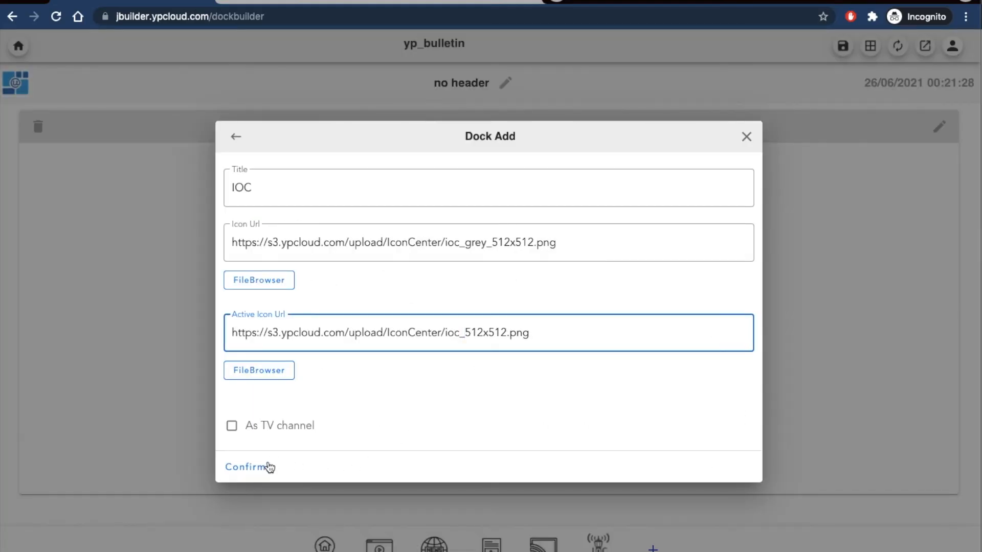
{"action": "left_click", "coordinate": [245, 466]}
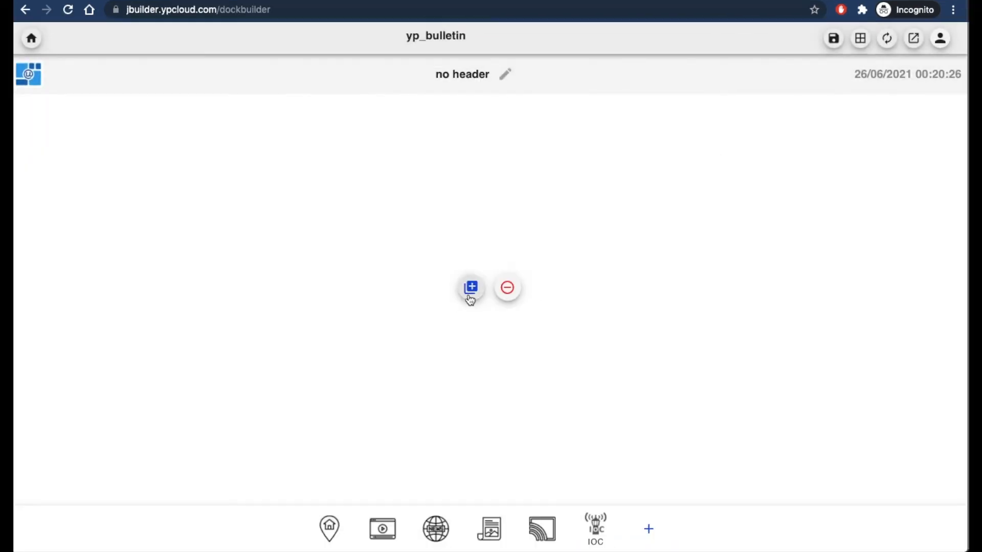
- Put the IOCView board, found by searching 'iocview', on the IOC page and open the live preview
{"action": "left_click", "coordinate": [470, 287]}
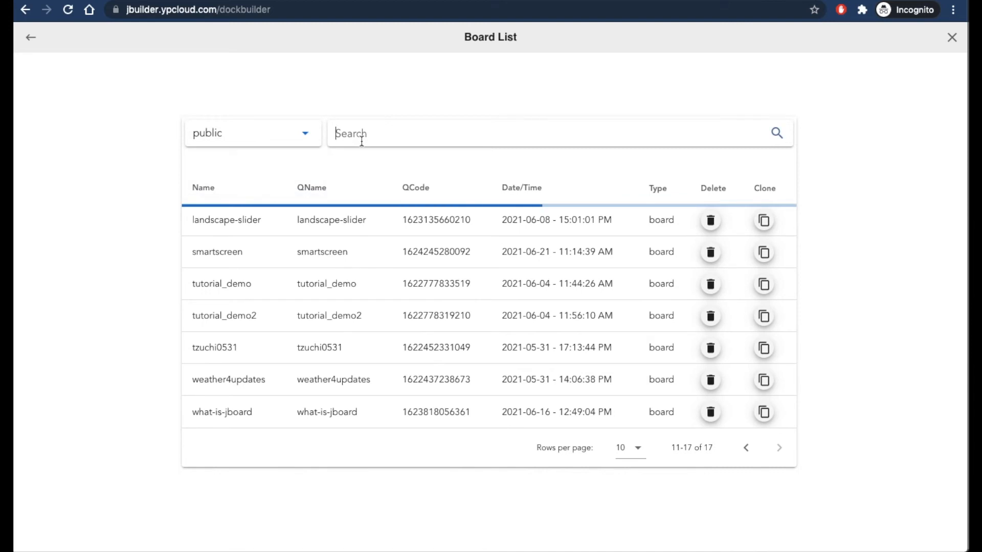
{"action": "type", "text": "iocview"}
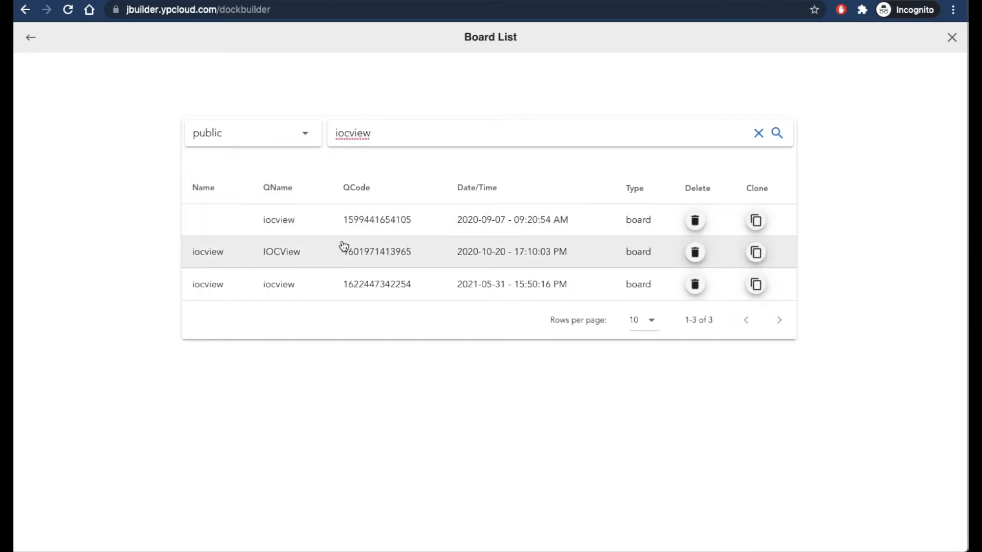
{"action": "left_click", "coordinate": [282, 251]}
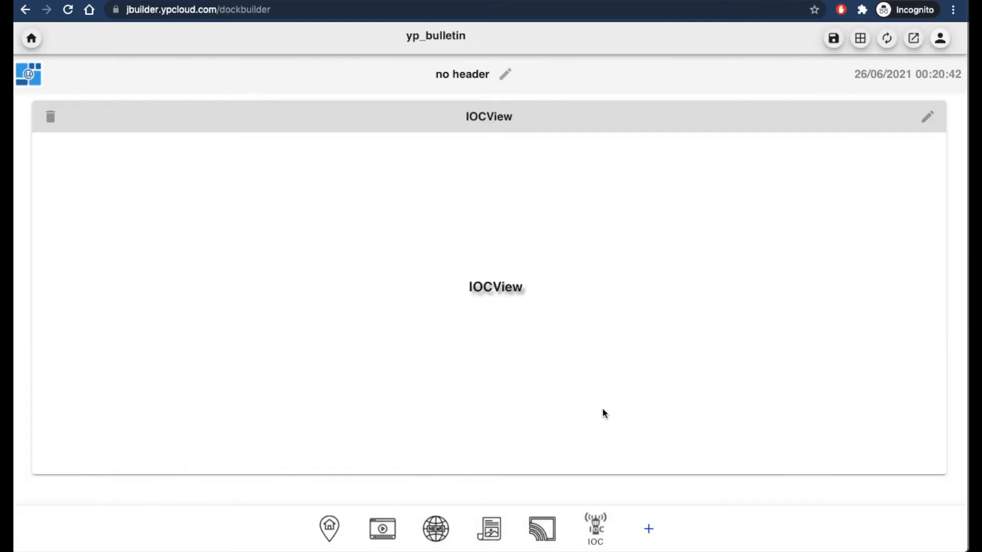
{"action": "left_click", "coordinate": [833, 38]}
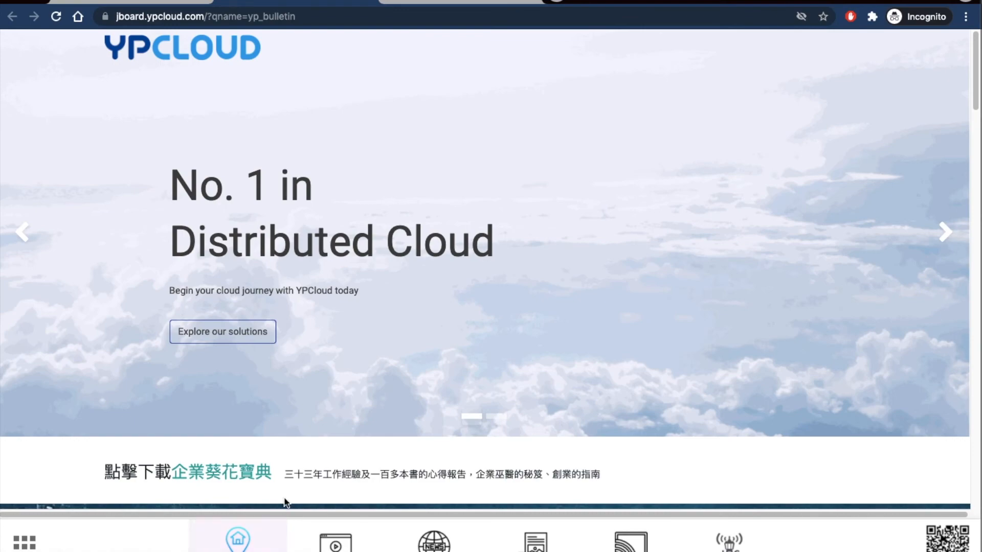
{"action": "mouse_move", "coordinate": [519, 336]}
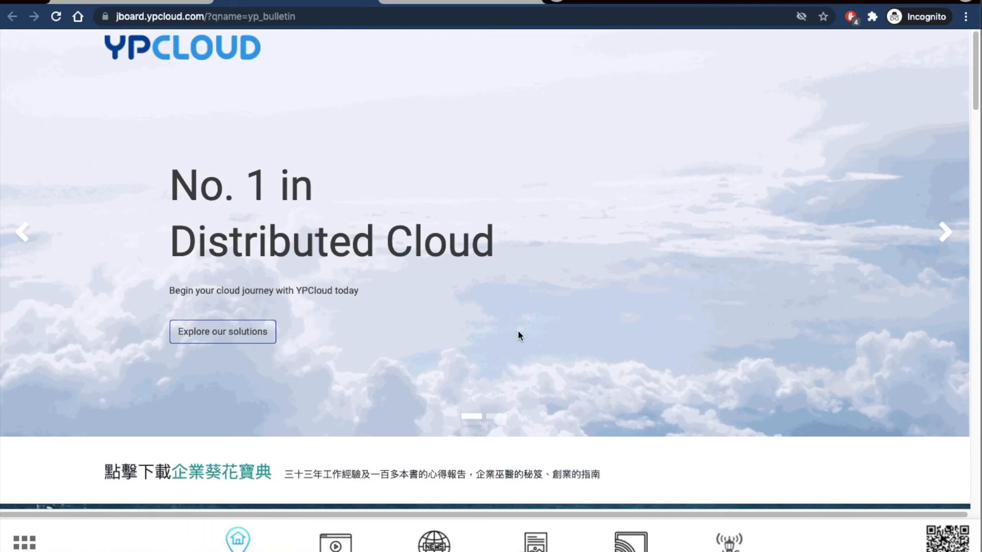
- Check the TV channel, live news (playing a channel) and IOCView pages in the jBoard preview
{"action": "left_click", "coordinate": [335, 541]}
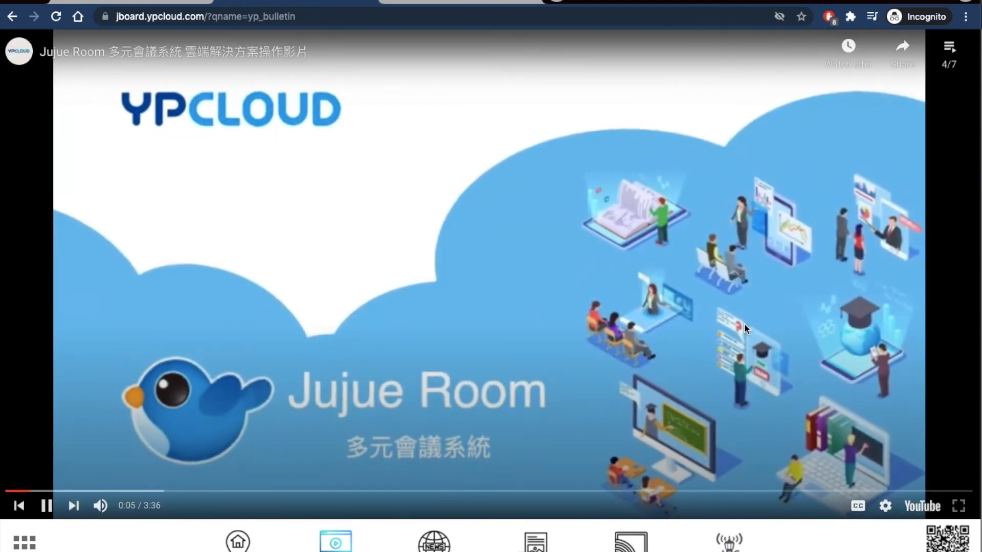
{"action": "left_click", "coordinate": [433, 540]}
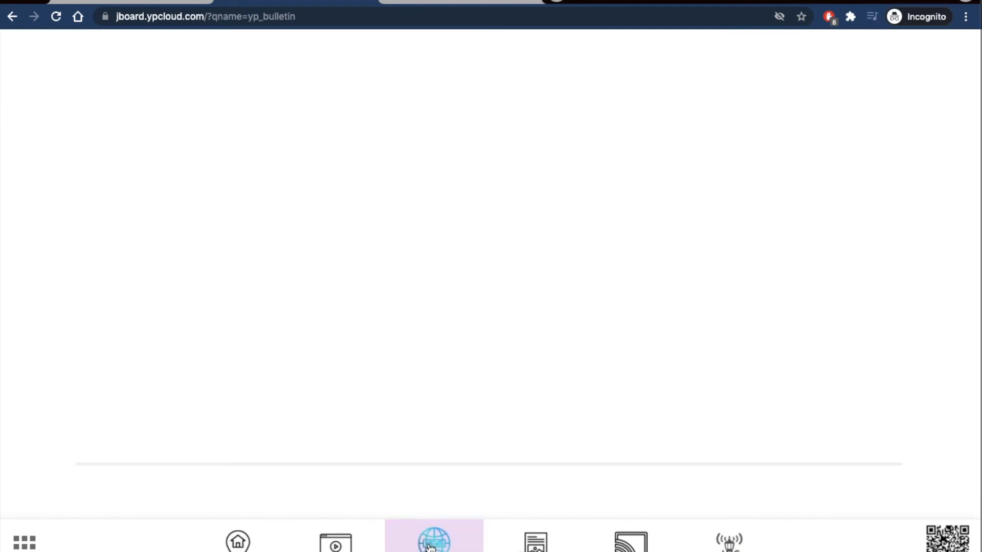
{"action": "left_click", "coordinate": [433, 538]}
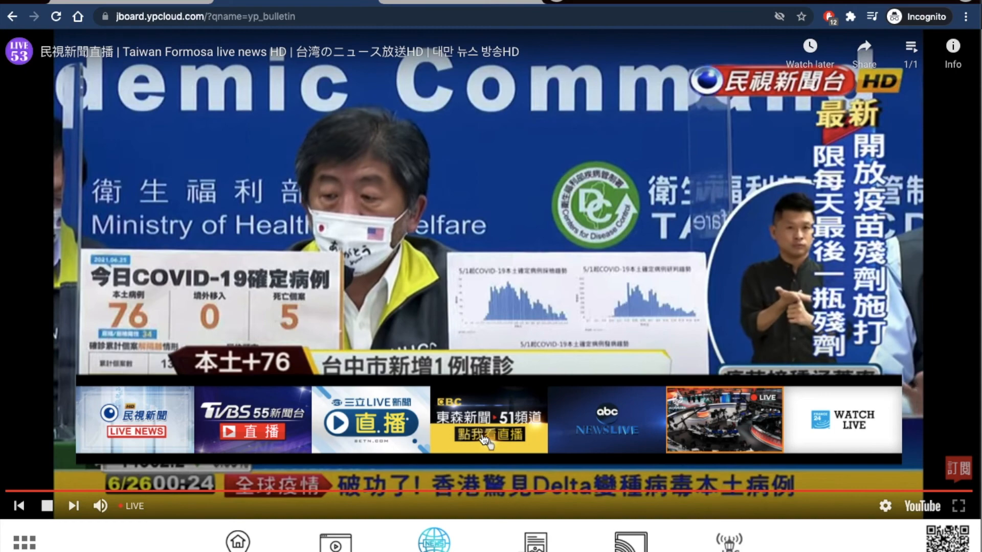
{"action": "left_click", "coordinate": [488, 420]}
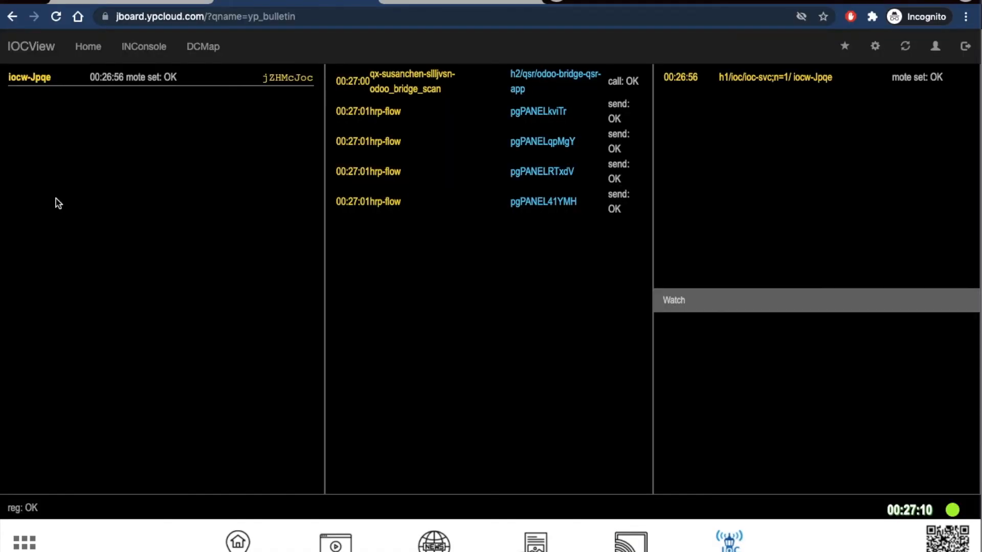
{"action": "mouse_move", "coordinate": [243, 243]}
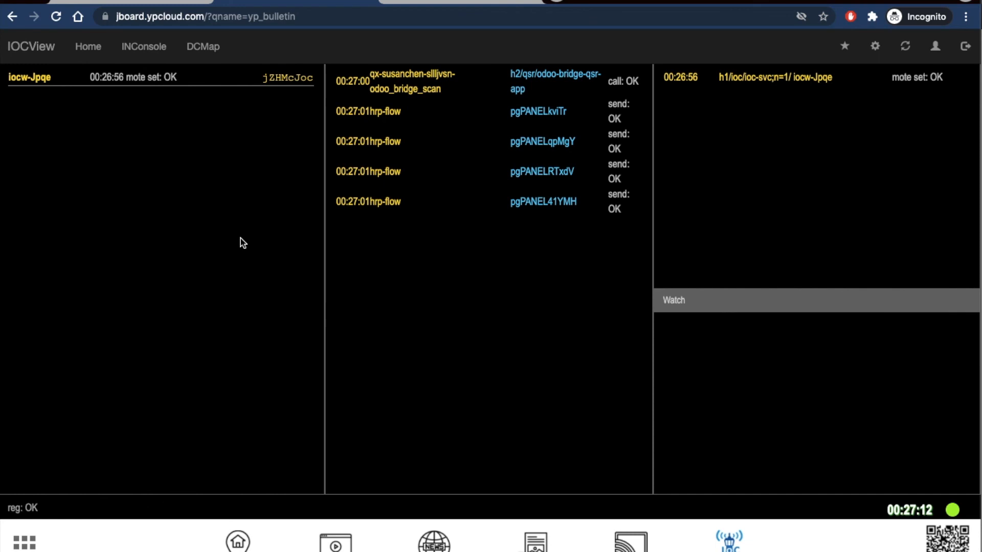
{"action": "mouse_move", "coordinate": [446, 273]}
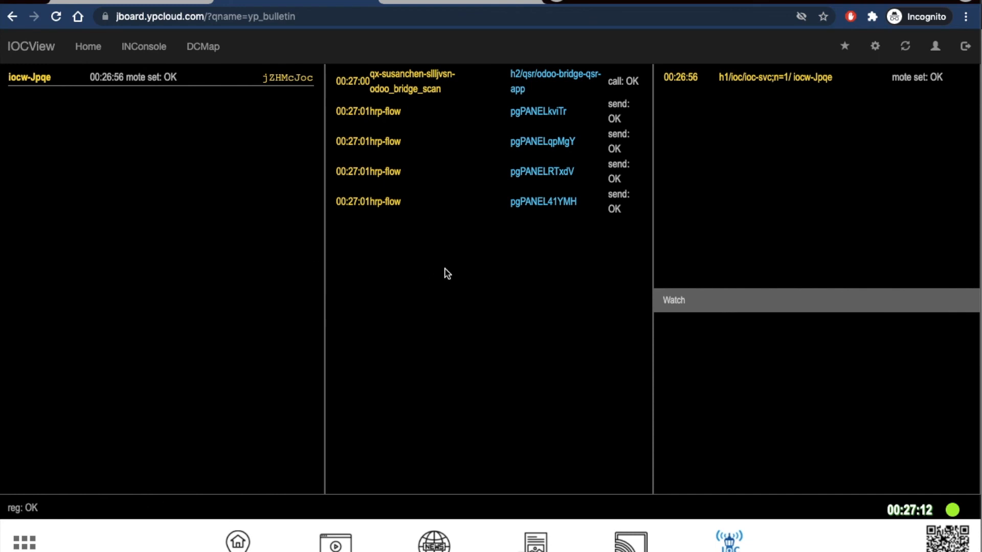